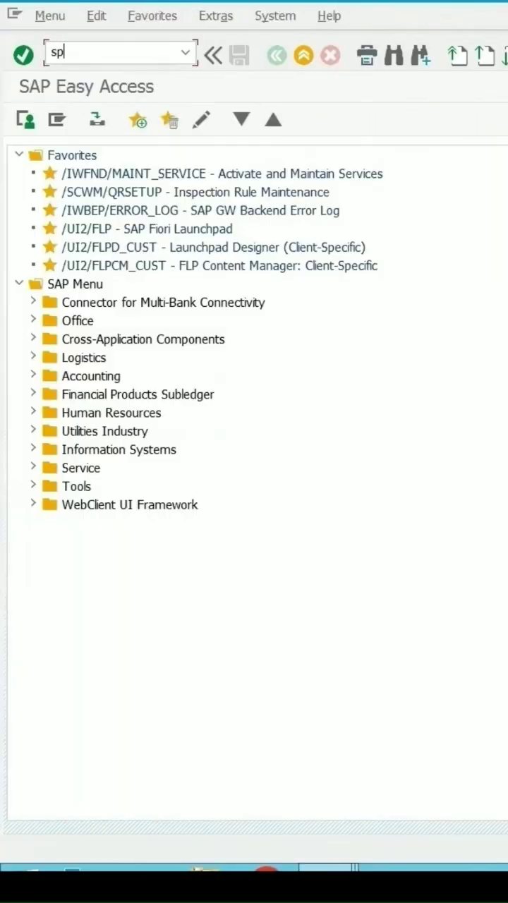
Step: Print the samples overview to the spool on output device LP01 and close the overview
type("0")
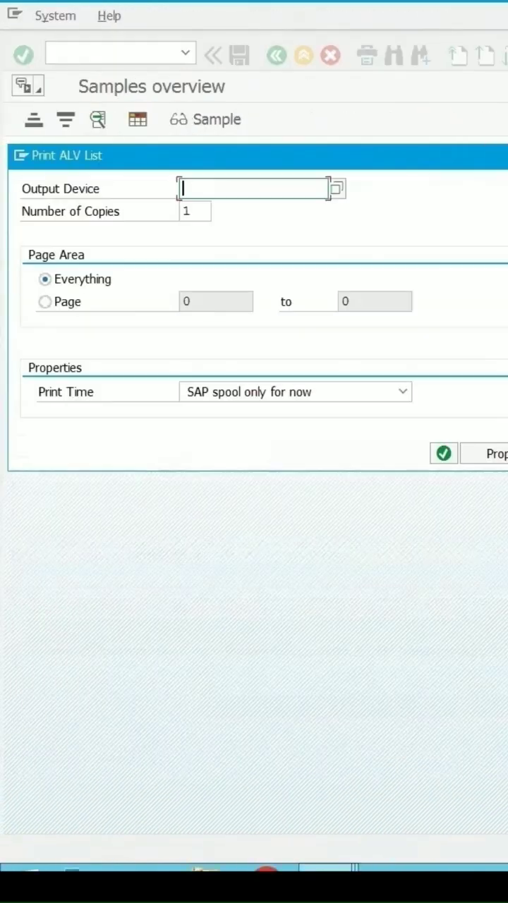
type("LP01")
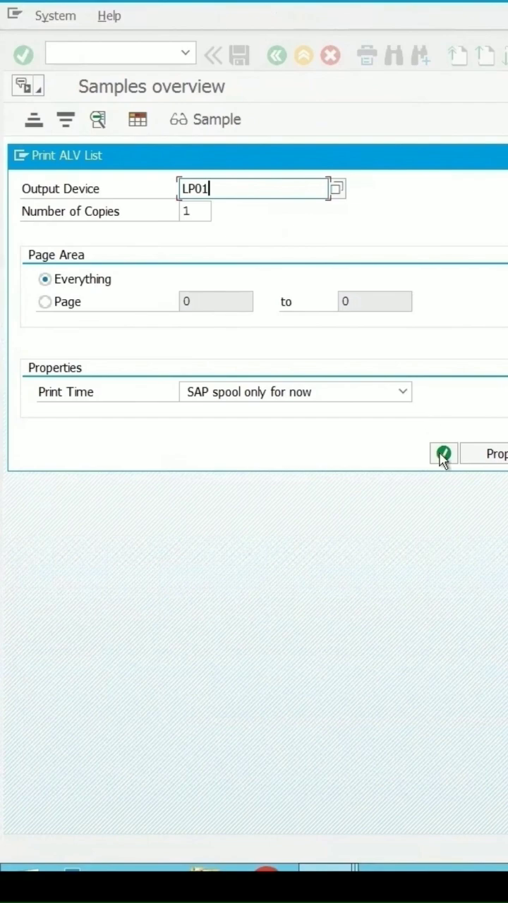
mouse_move(443, 455)
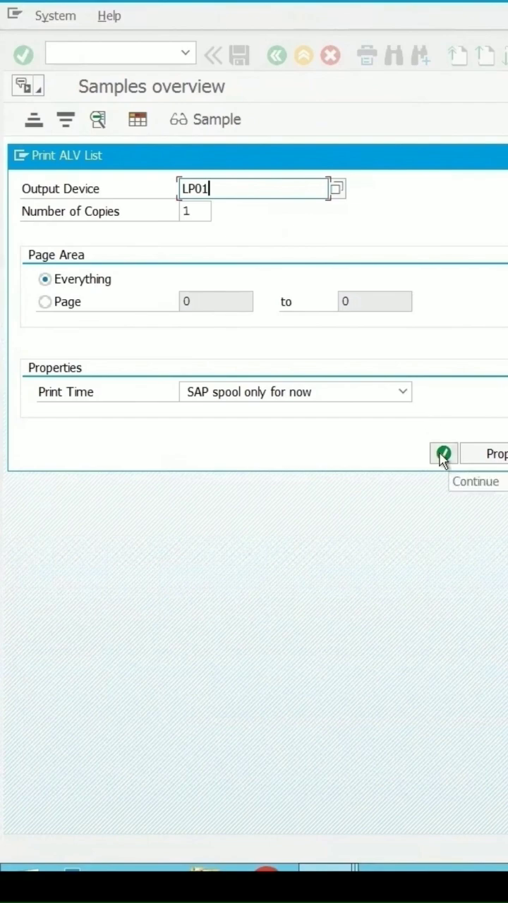
left_click(443, 453)
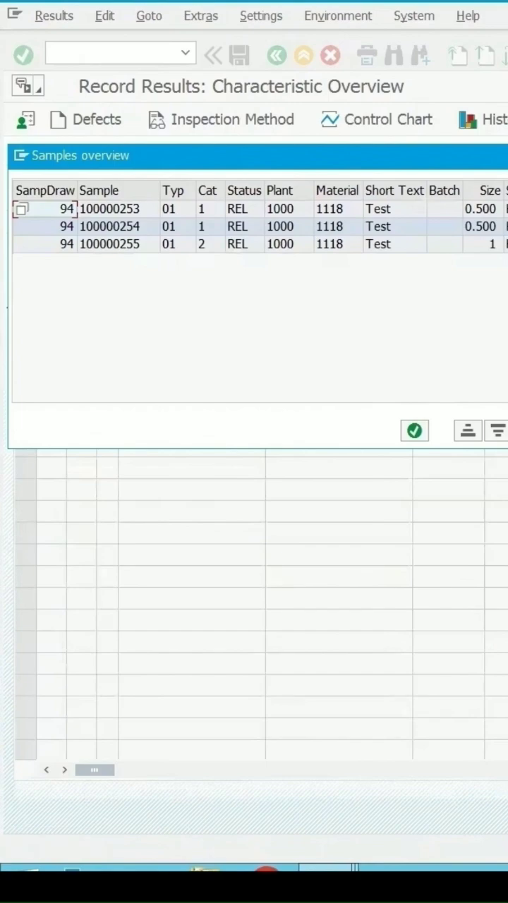
left_click(365, 55)
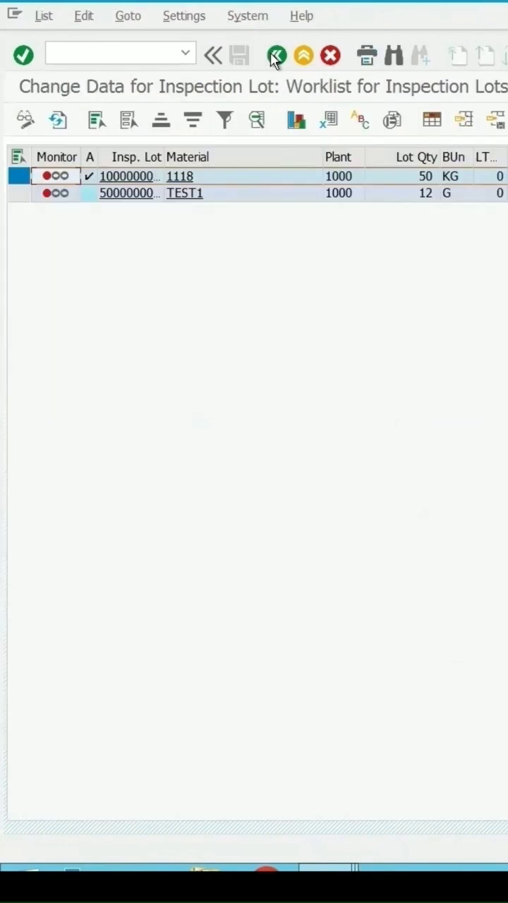
left_click(275, 55)
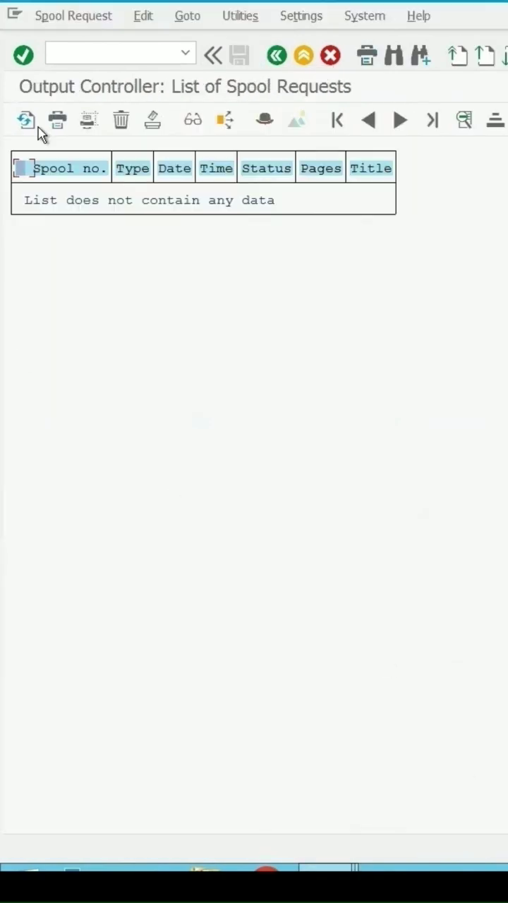
left_click(26, 119)
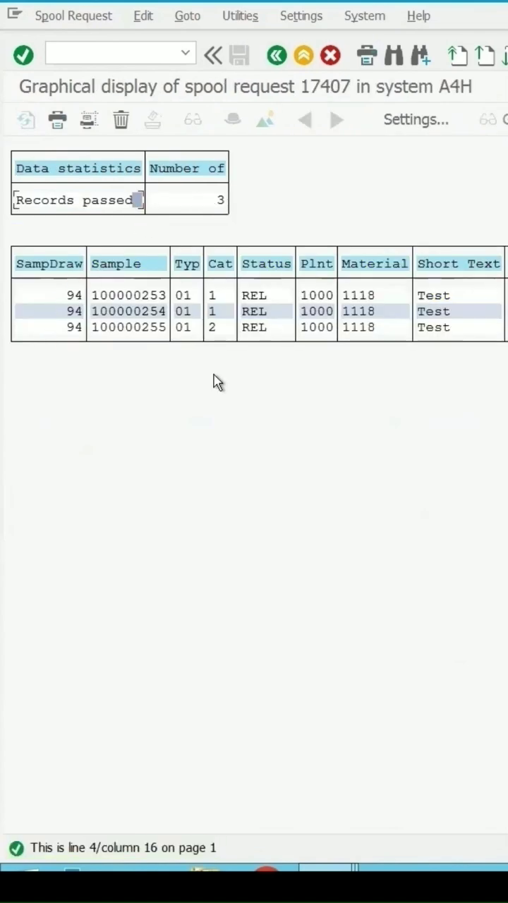
mouse_move(424, 402)
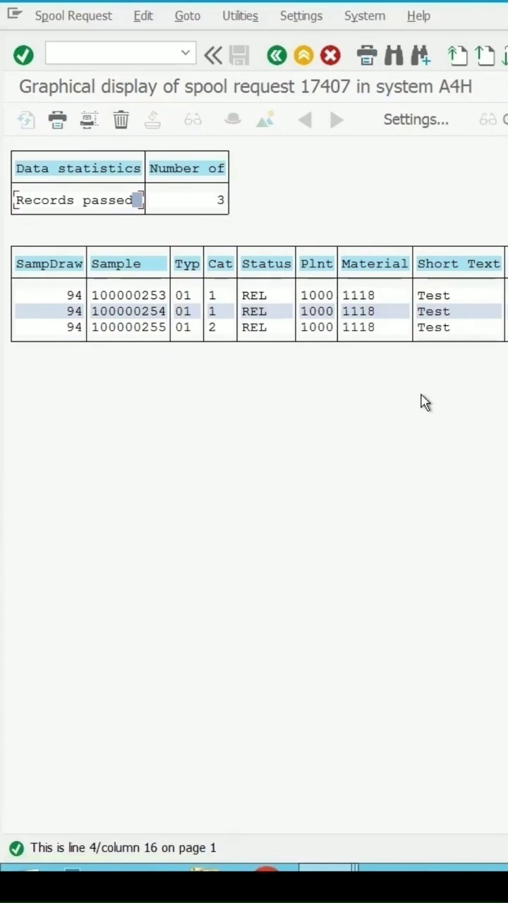
mouse_move(257, 251)
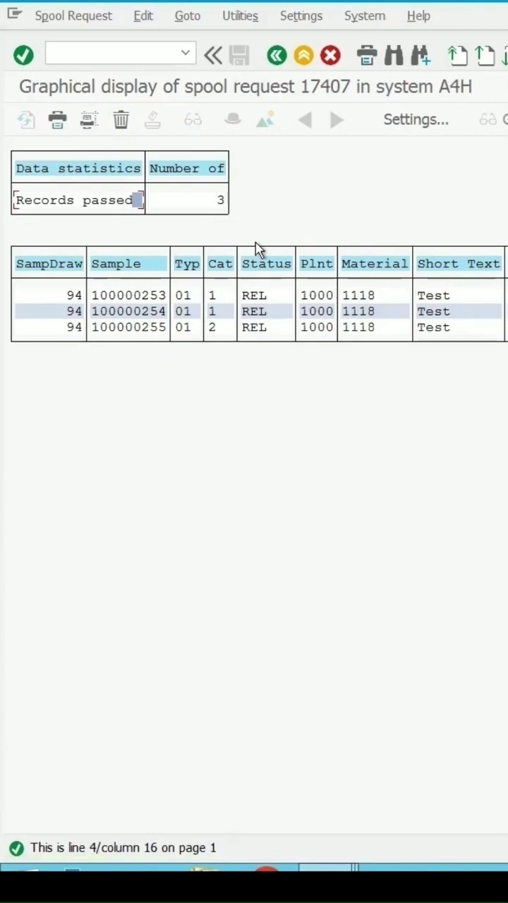
left_click(275, 56)
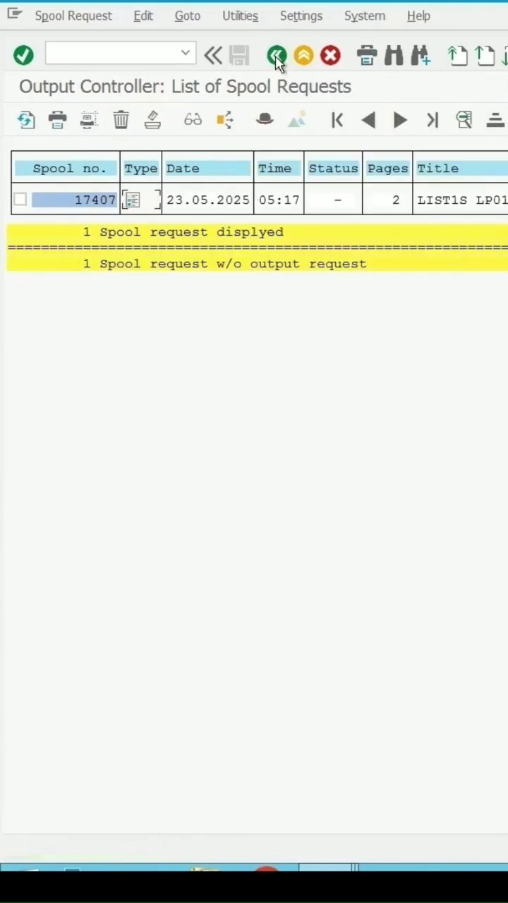
left_click(275, 56)
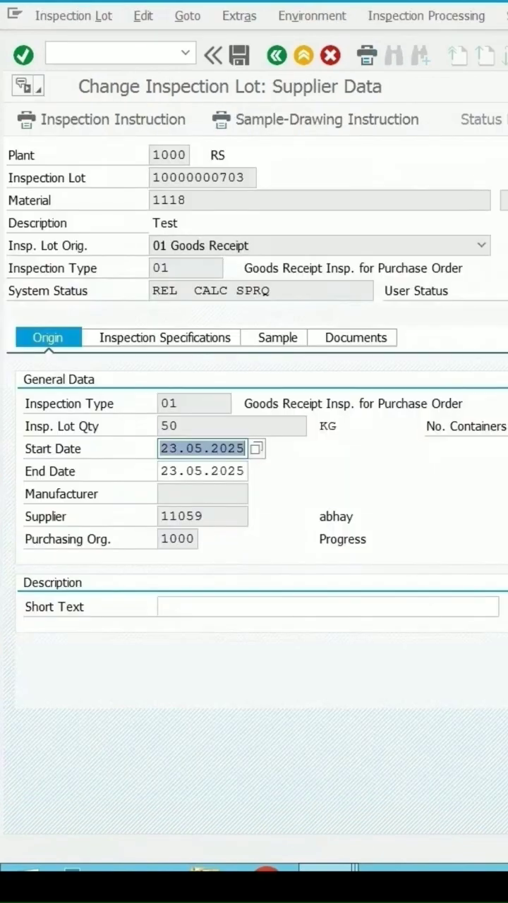
mouse_move(281, 379)
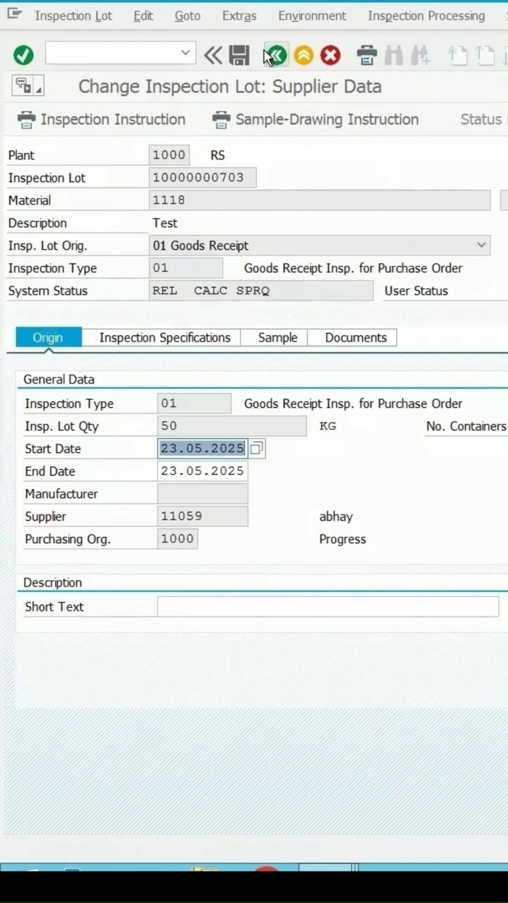
Step: Leave the lot and expand Quality Inspection > Sample Management in the SPRO customizing tree
left_click(276, 56)
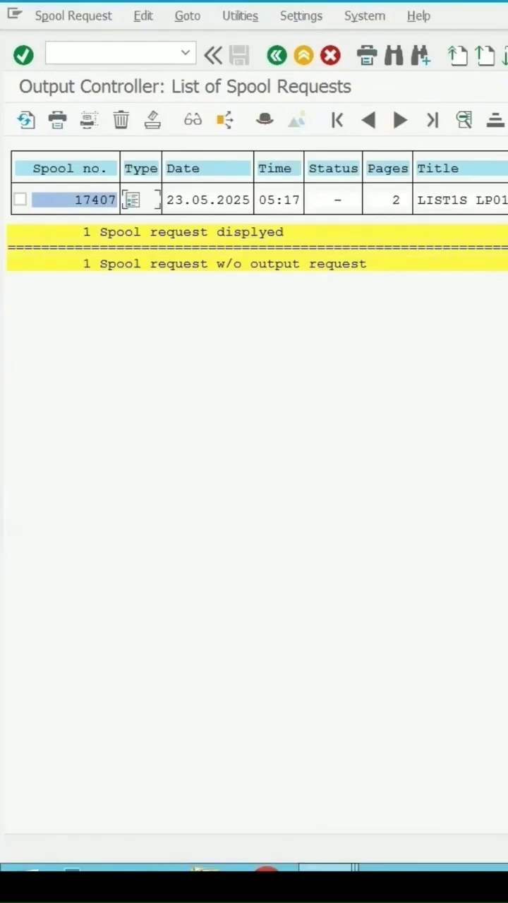
mouse_move(355, 90)
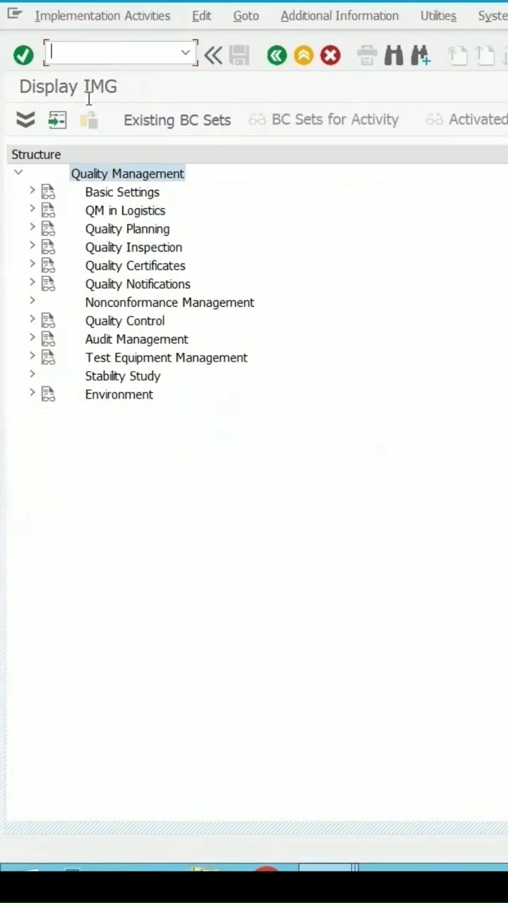
mouse_move(39, 282)
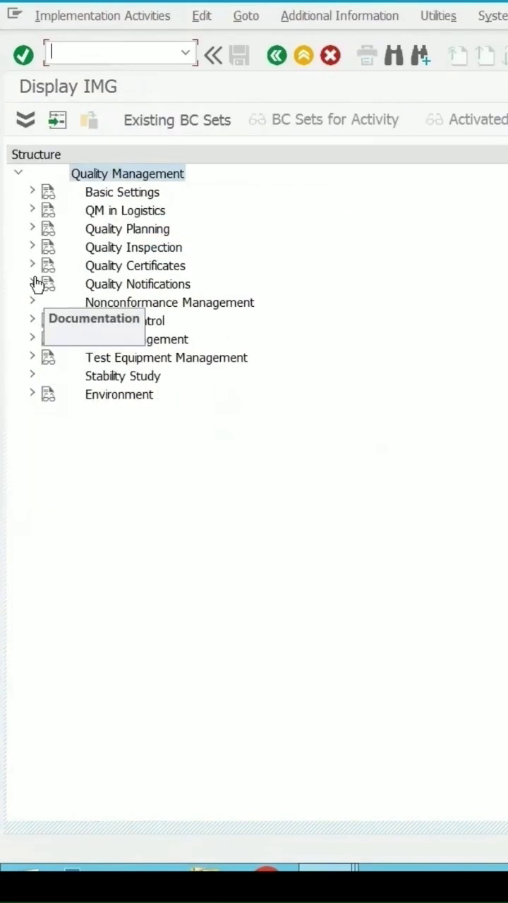
left_click(31, 247)
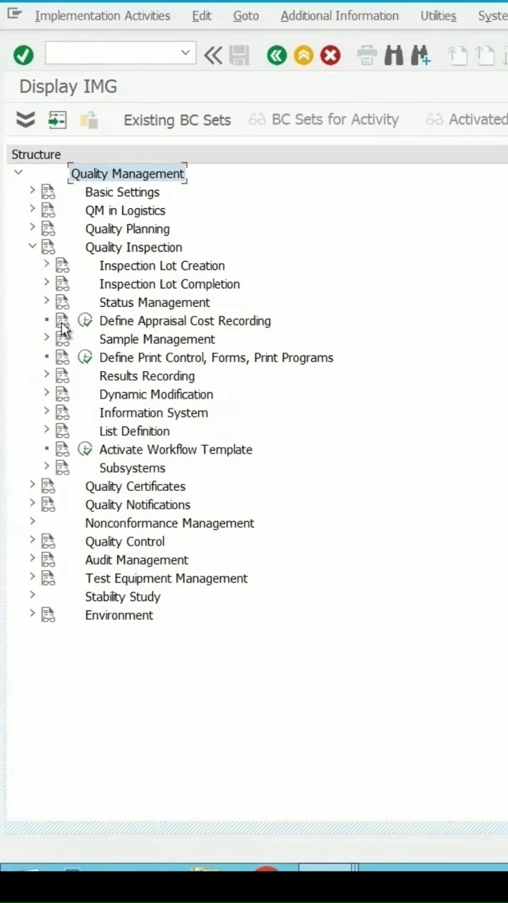
left_click(47, 339)
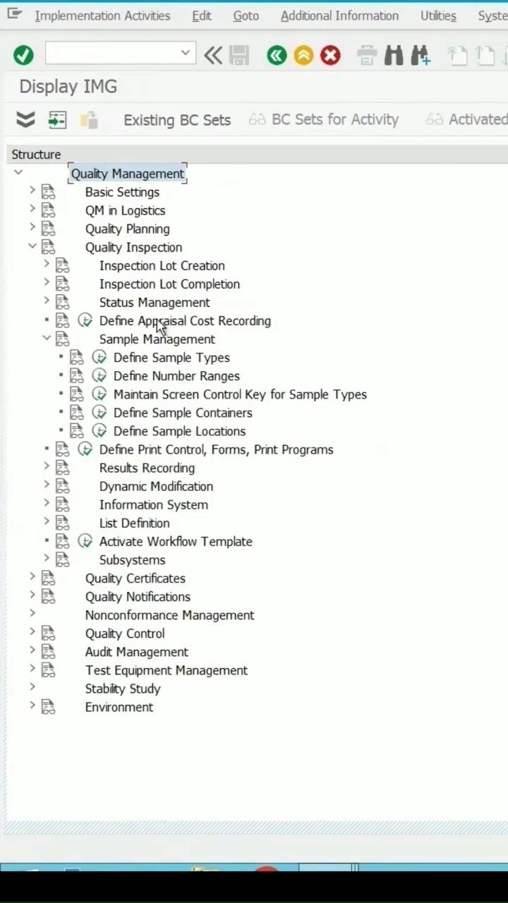
mouse_move(78, 367)
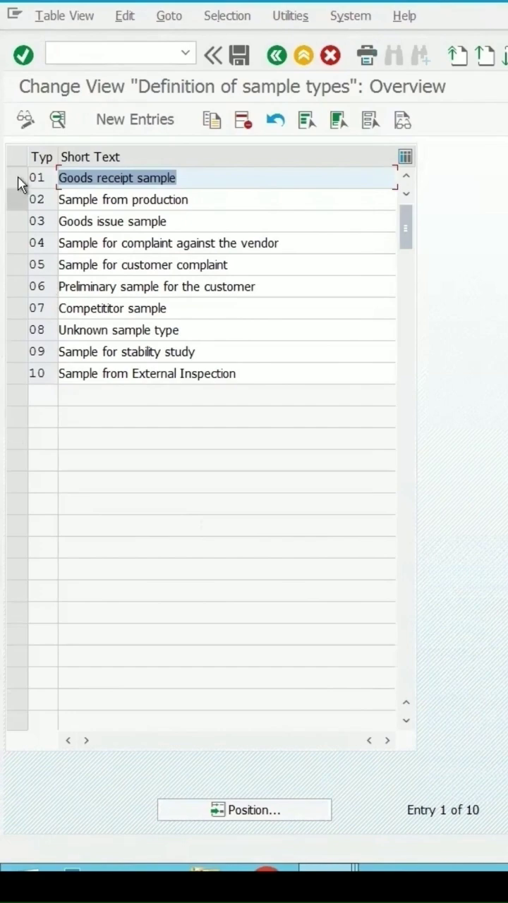
Step: Enable 'Trigger Sample Label Immediately' for goods receipt sample type 01 and save it
left_click(15, 177)
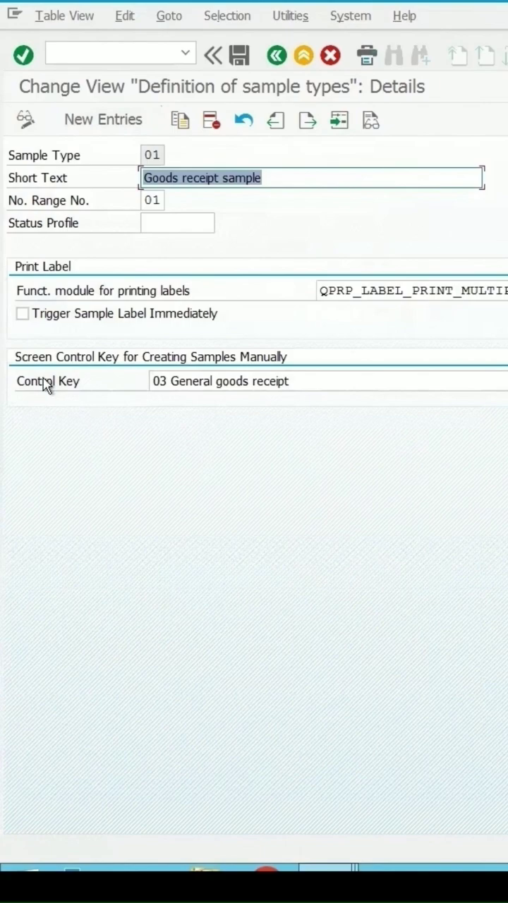
mouse_move(20, 313)
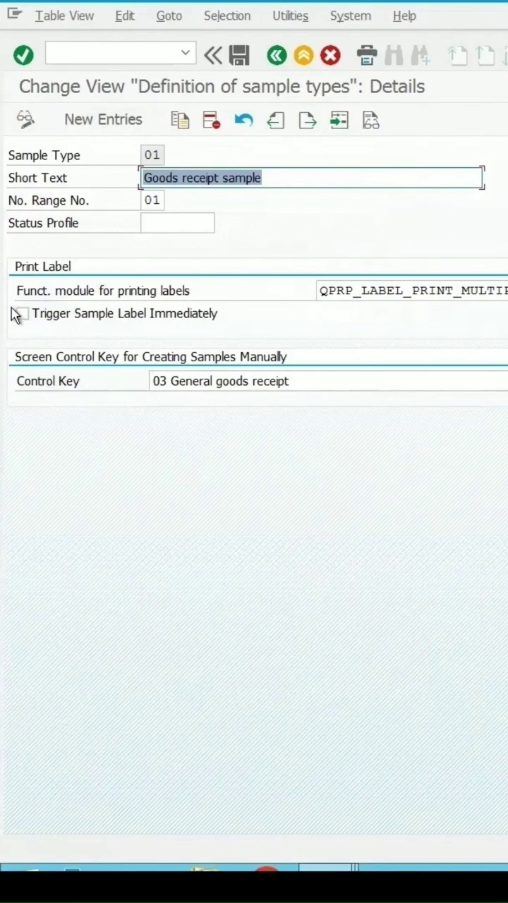
left_click(21, 314)
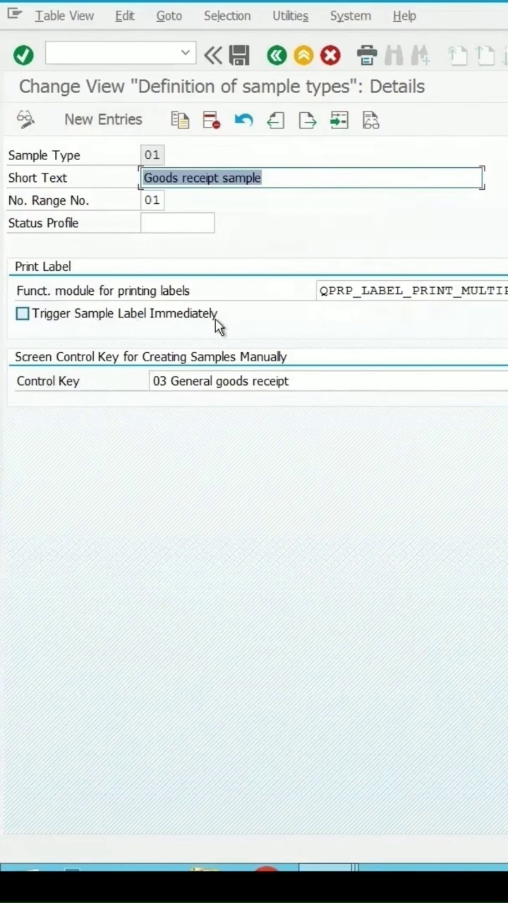
left_click(23, 313)
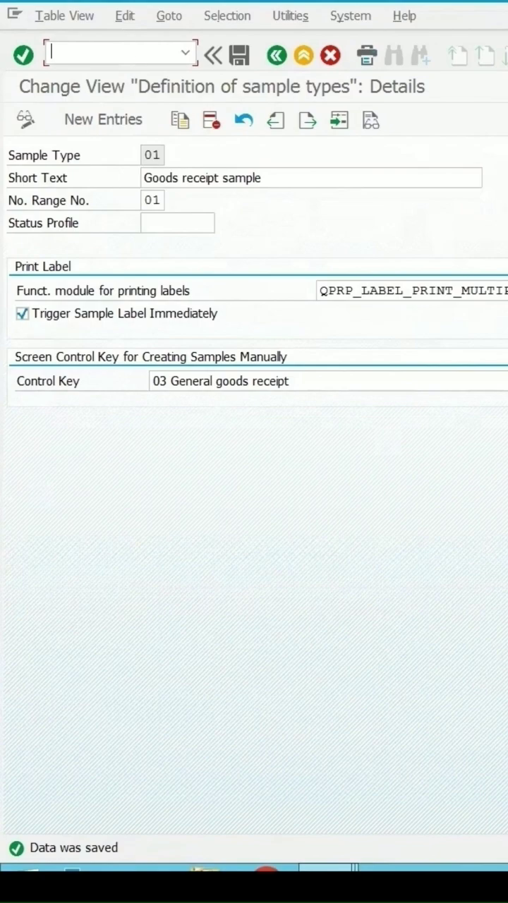
type("/nm")
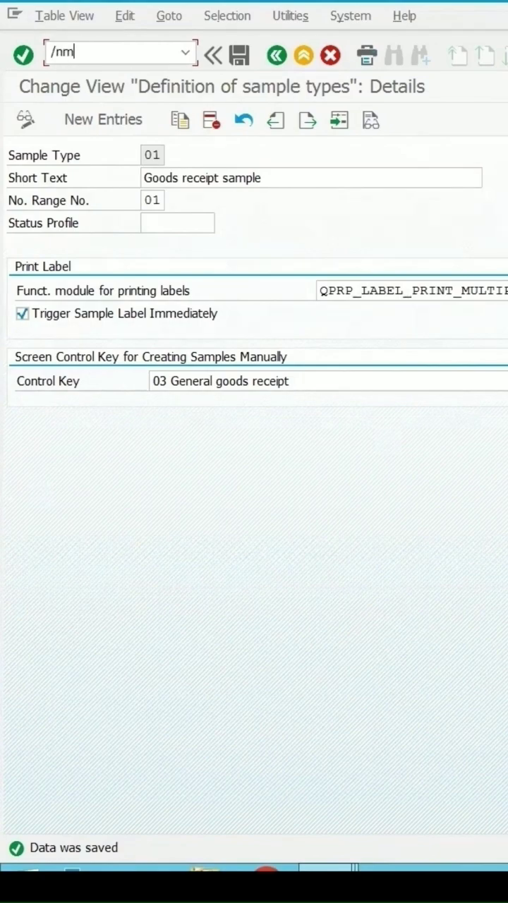
type("e21n")
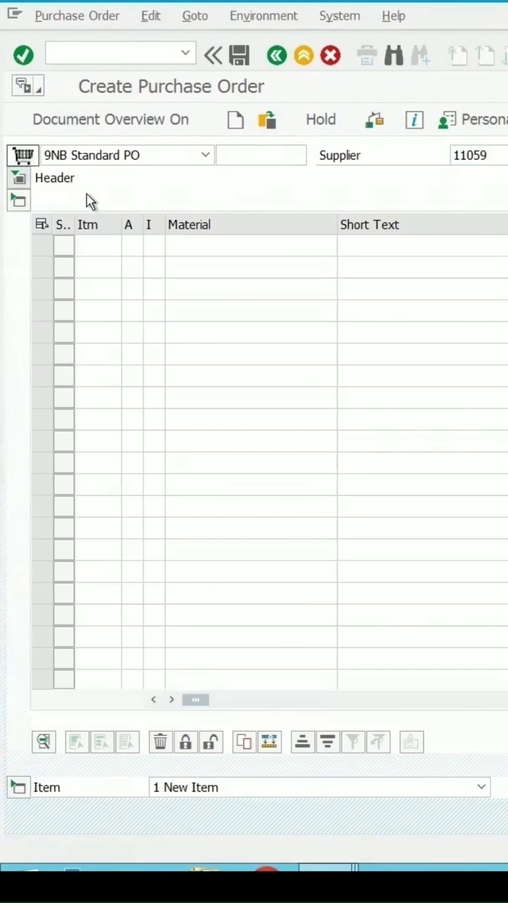
left_click(18, 178)
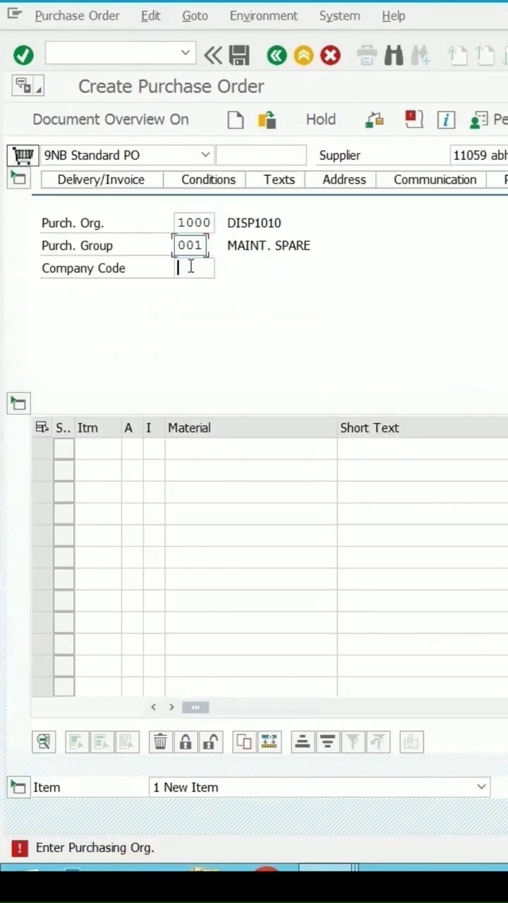
type("1118")
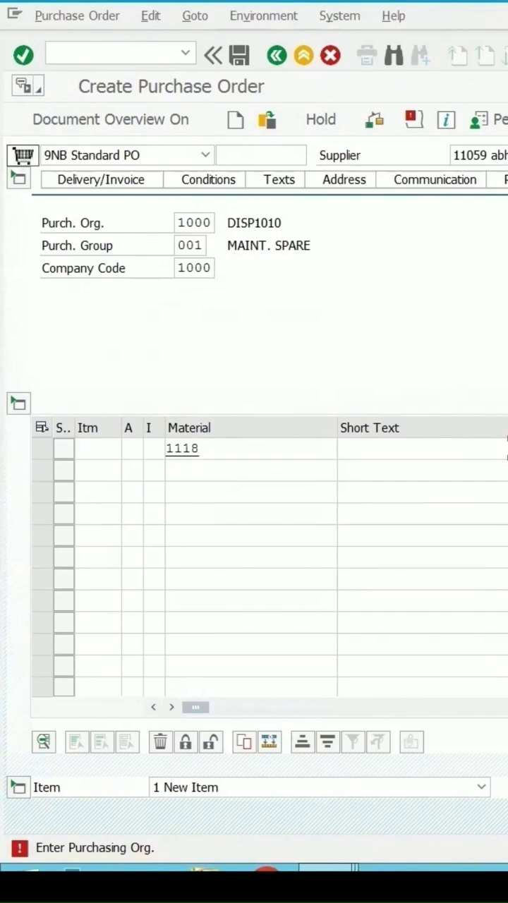
mouse_move(468, 470)
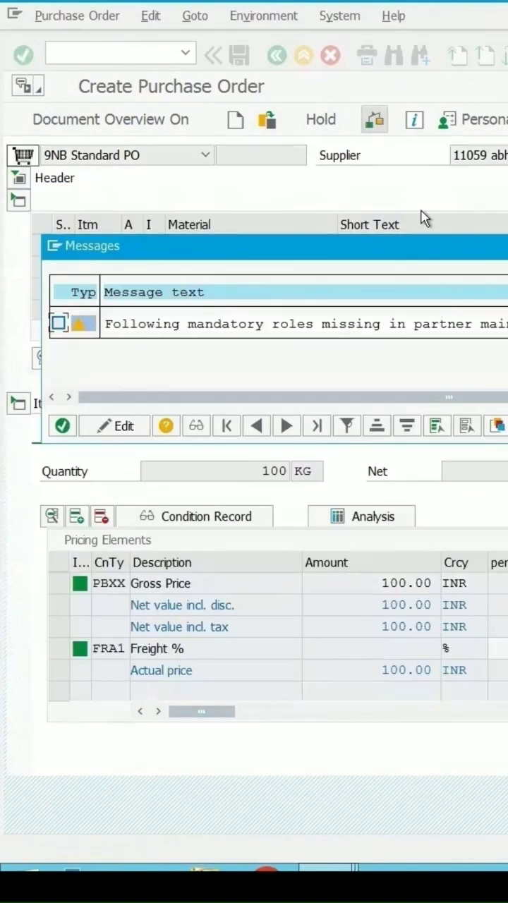
left_click(275, 55)
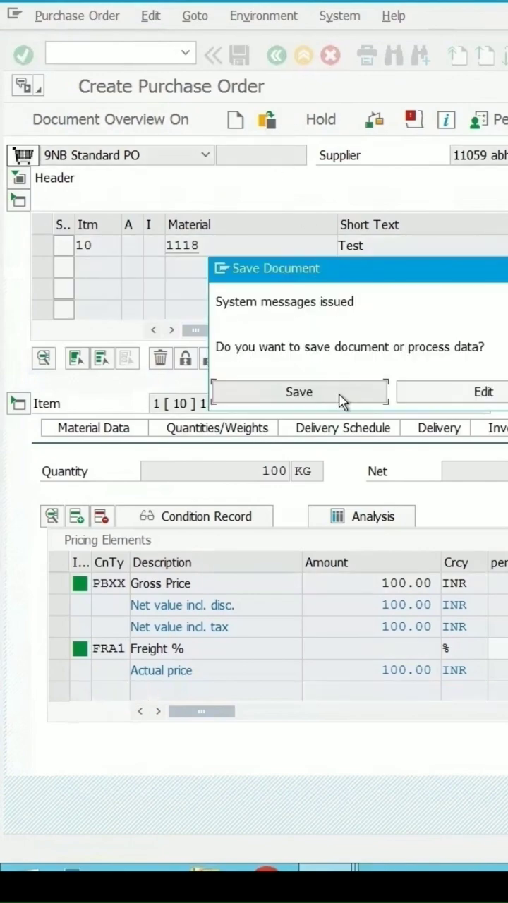
left_click(300, 392)
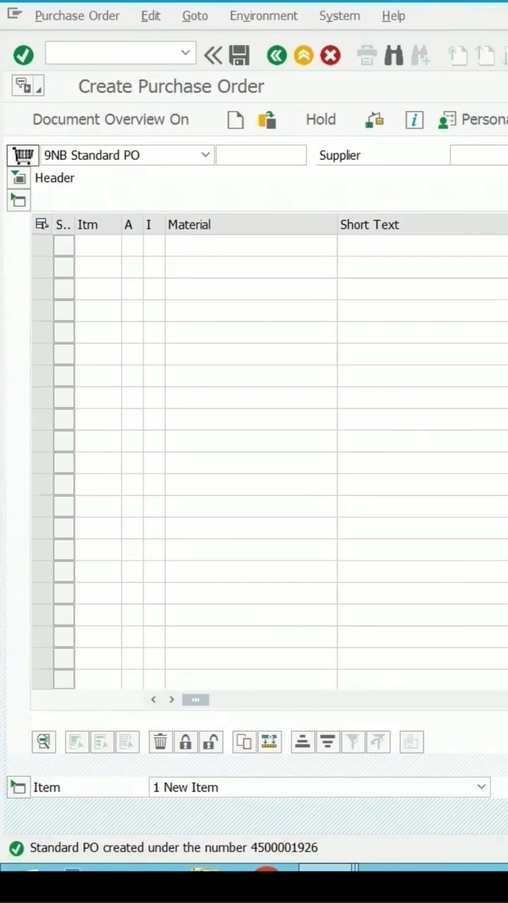
type("/nml")
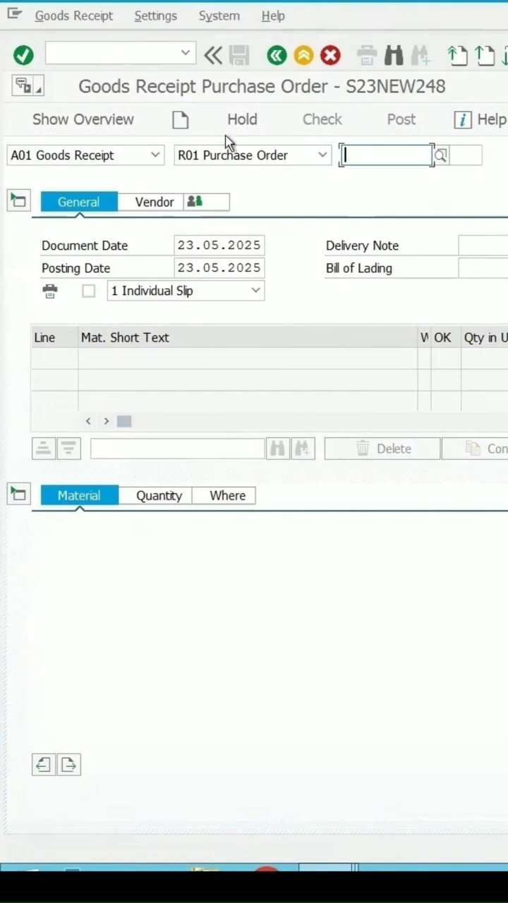
type("4500001926")
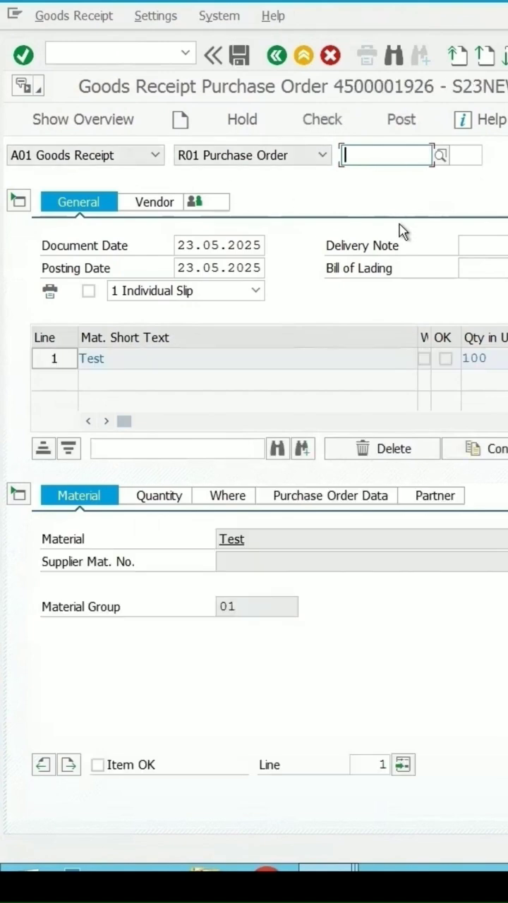
left_click(98, 765)
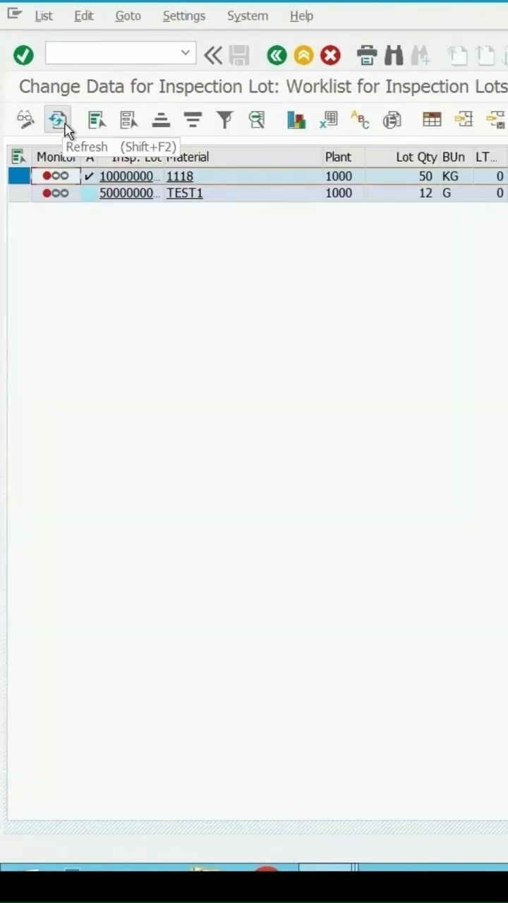
left_click(56, 119)
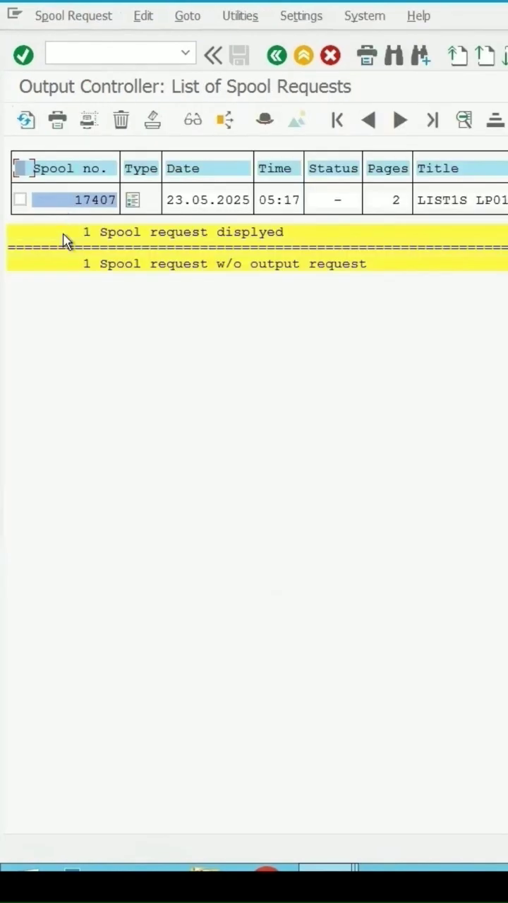
mouse_move(286, 205)
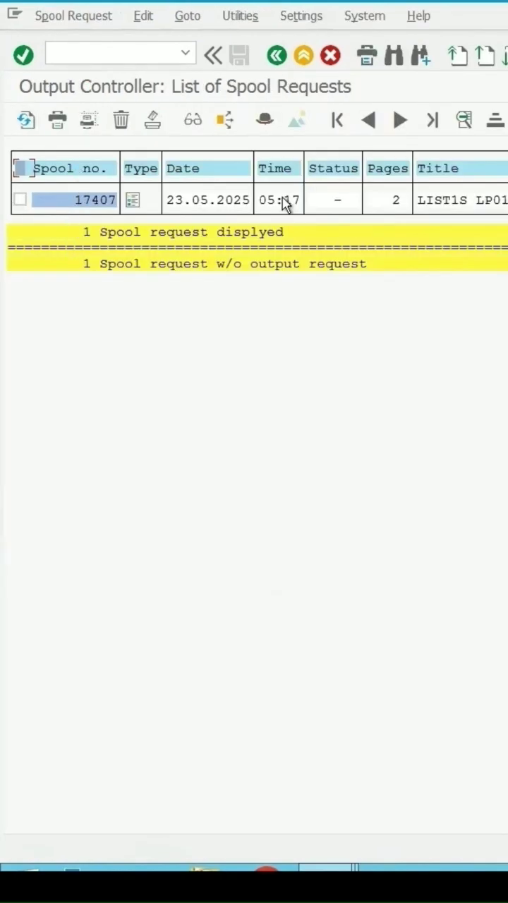
mouse_move(132, 199)
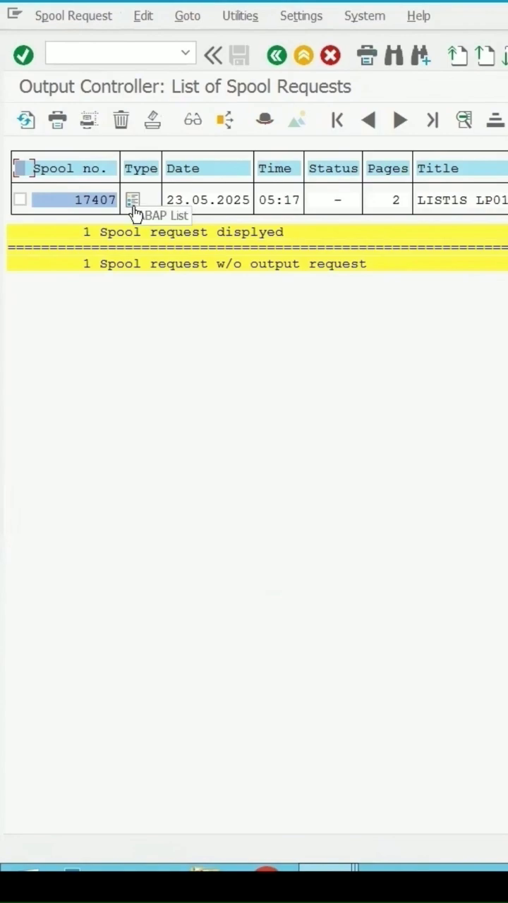
left_click(134, 199)
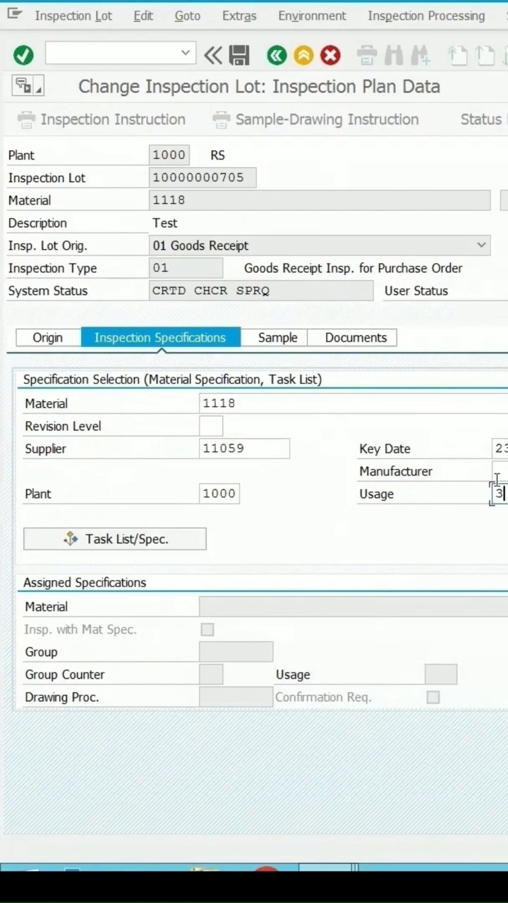
left_click(113, 539)
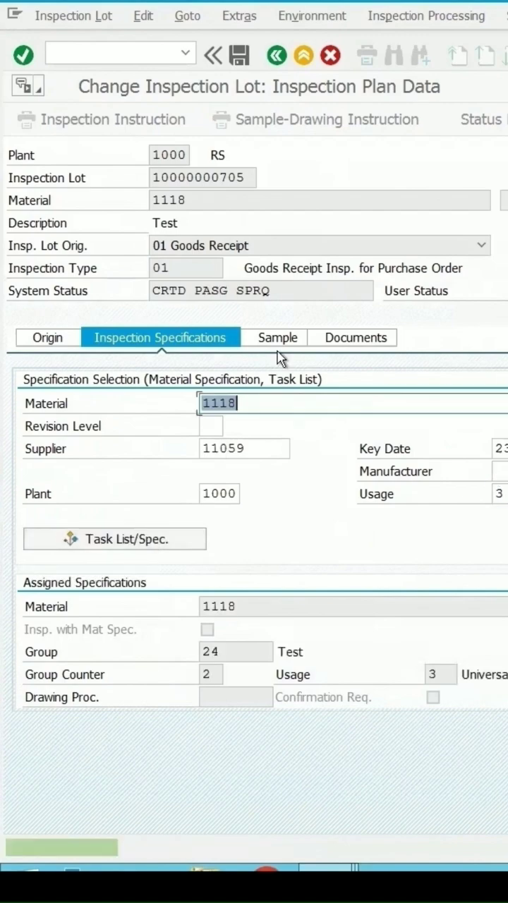
left_click(274, 338)
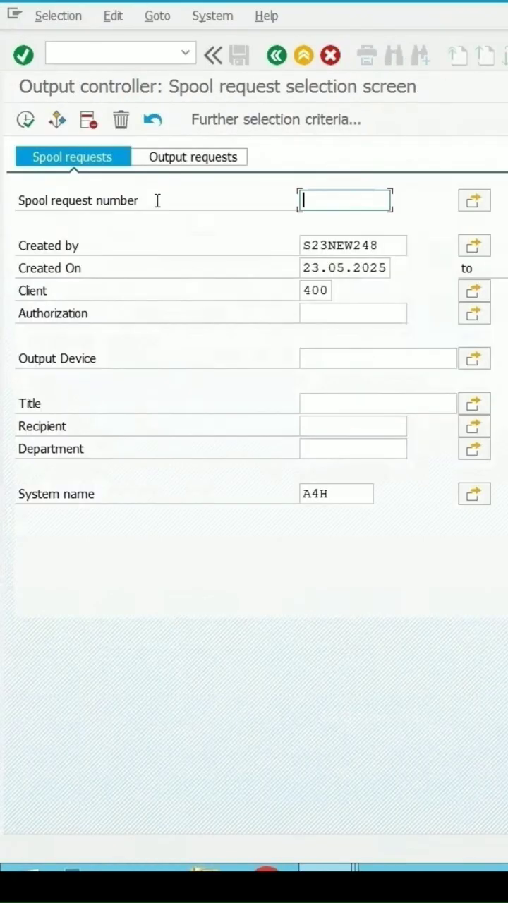
Step: List the spool requests to confirm new SAPscript request 17427, then show the three-sample overview
left_click(25, 118)
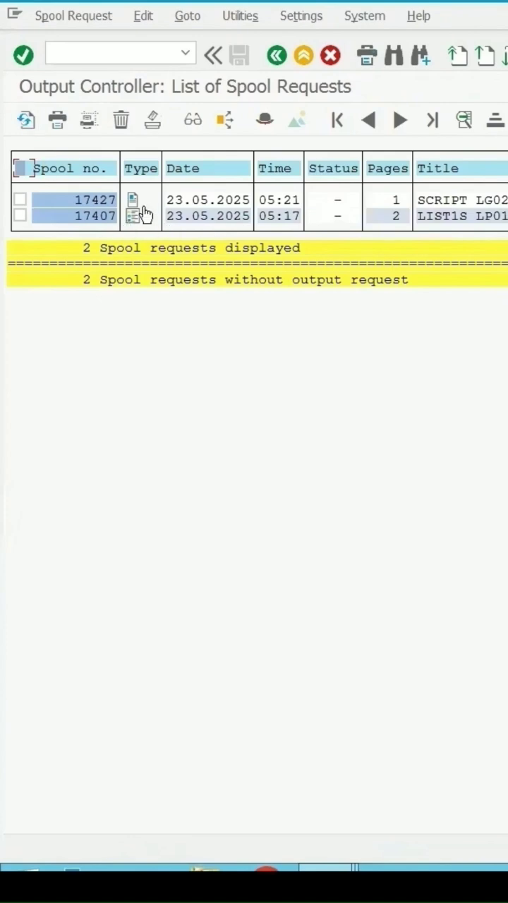
mouse_move(134, 200)
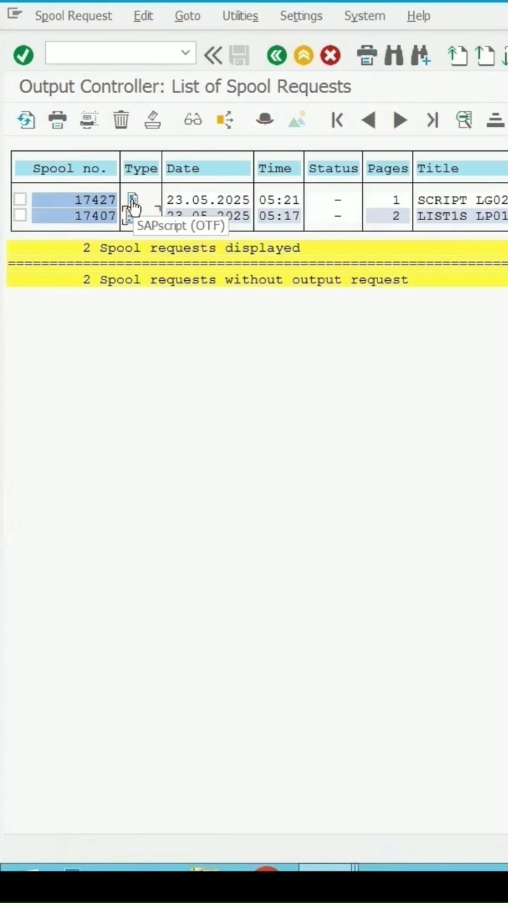
left_click(133, 199)
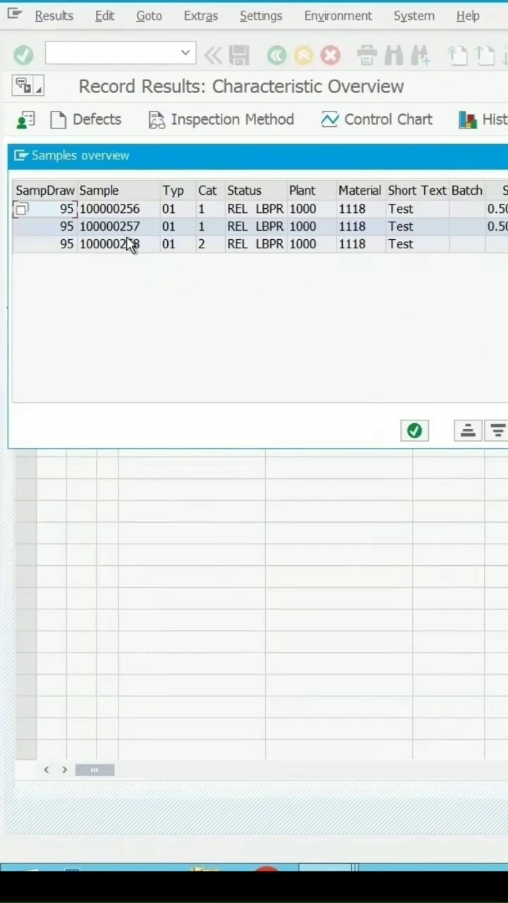
mouse_move(155, 257)
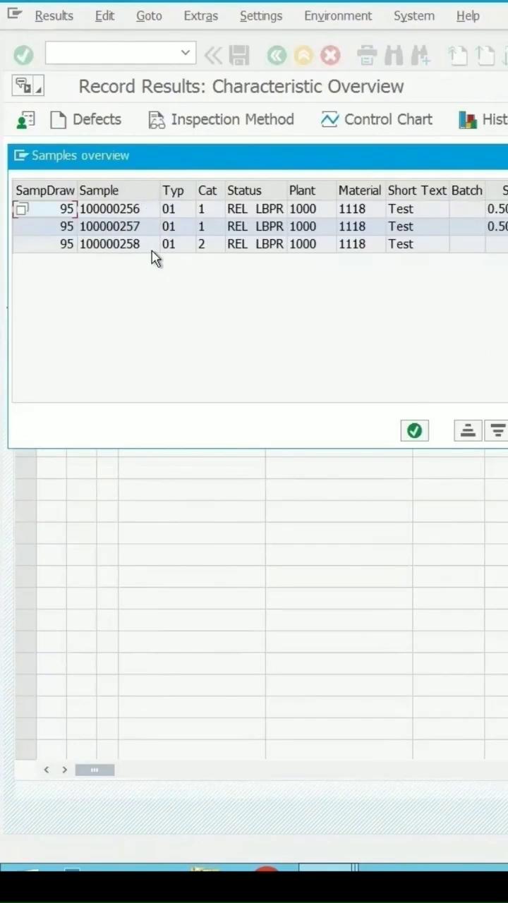